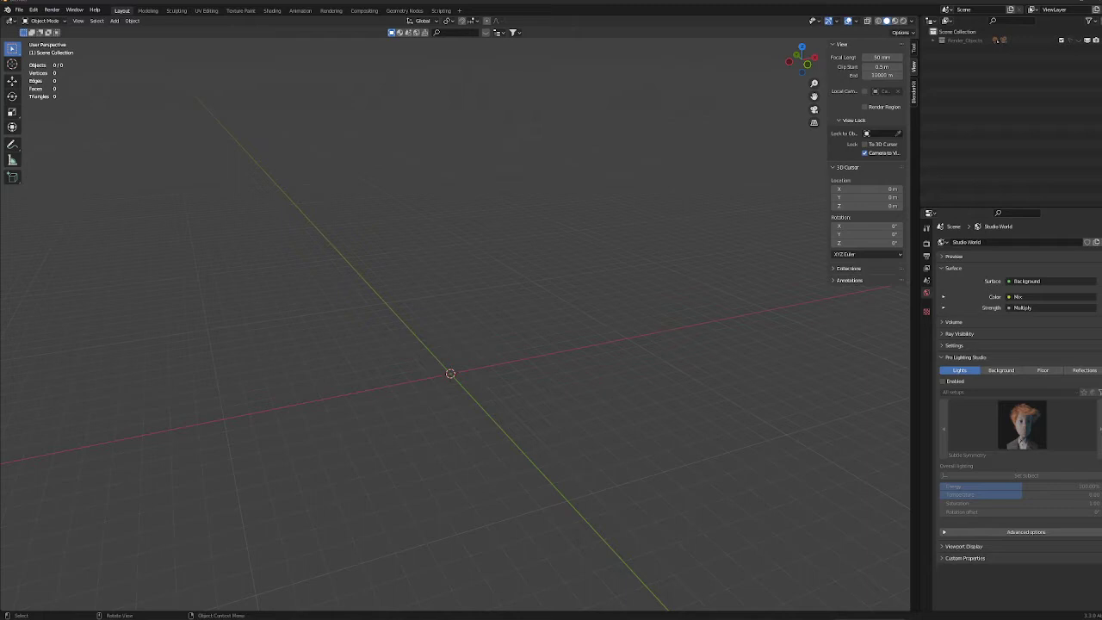
Step: Bring up the File > Import list of supported model formats
click(17, 11)
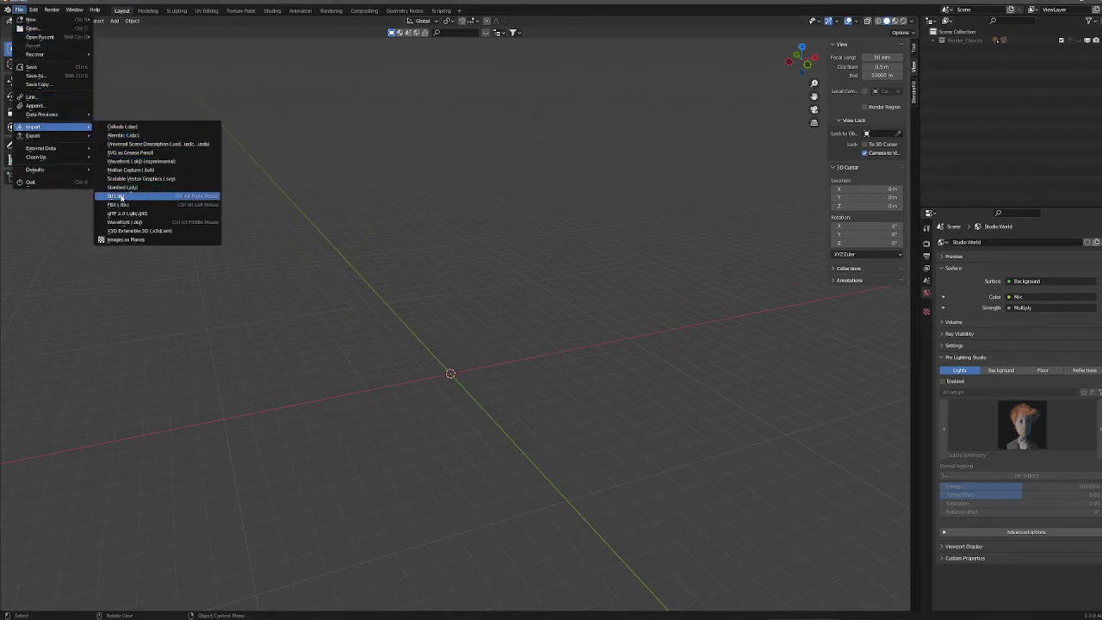
Step: Import the oil pan STL file from its folder into the scene
click(115, 197)
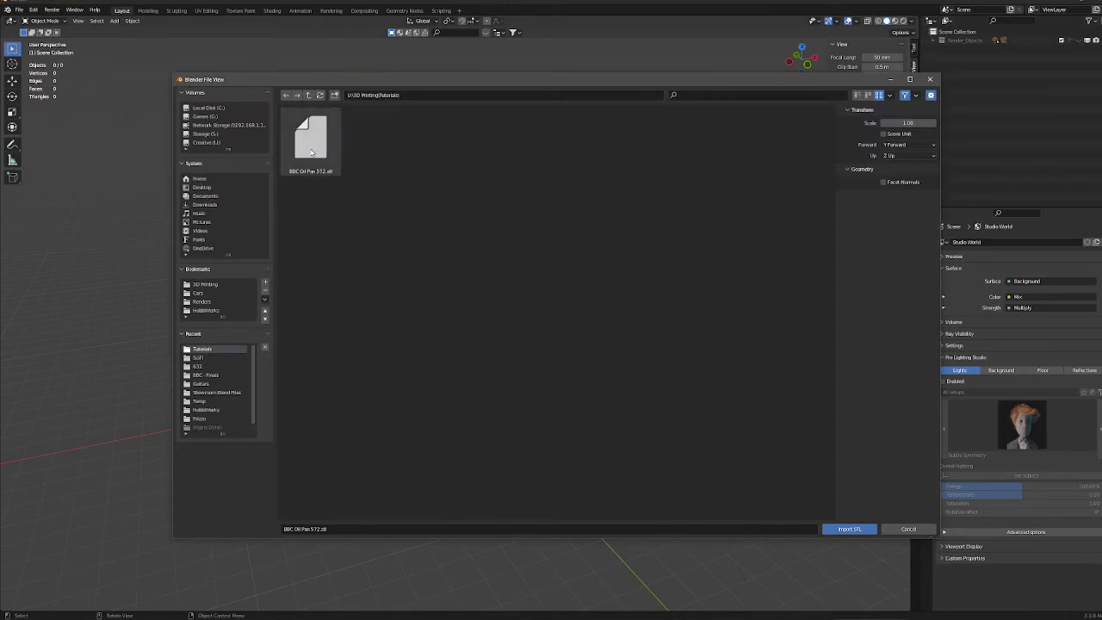
click(310, 137)
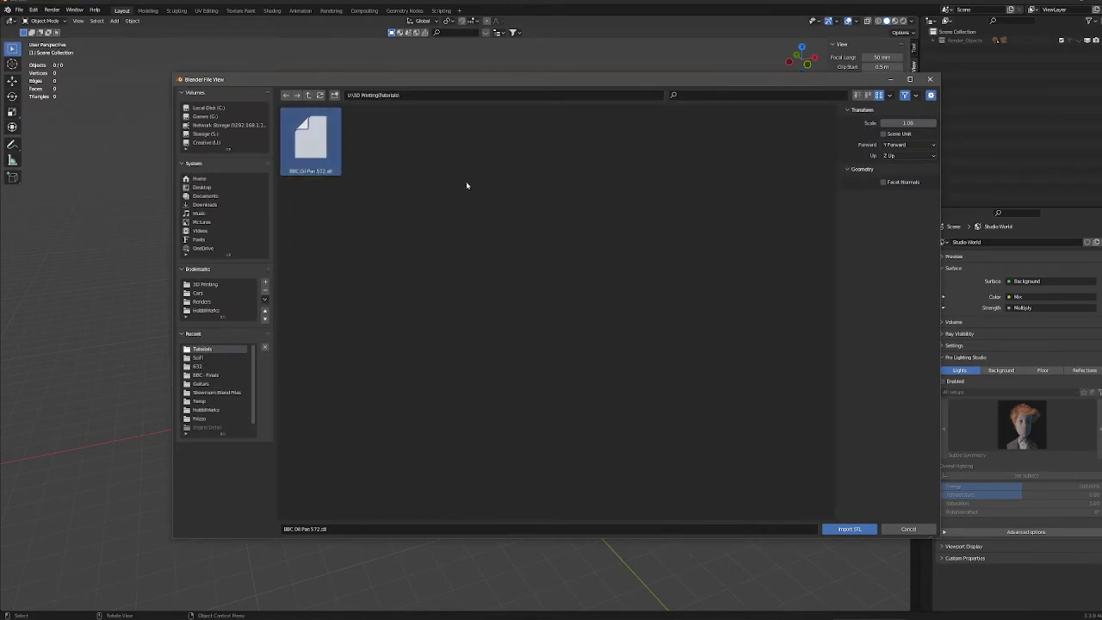
click(847, 529)
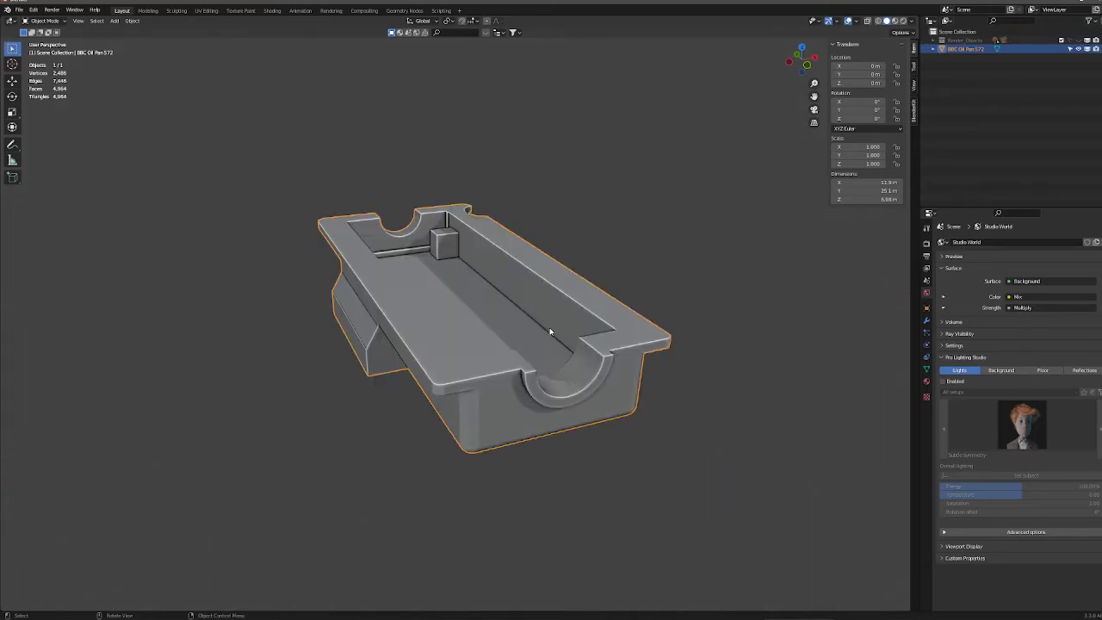
scroll(down, 3)
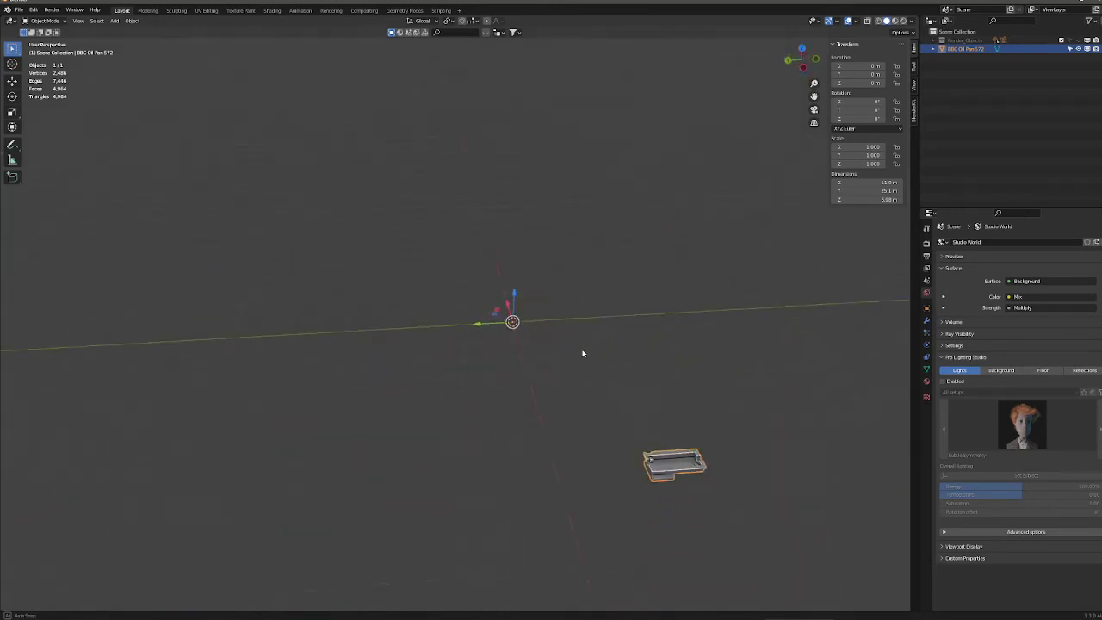
drag(582, 353, 635, 367)
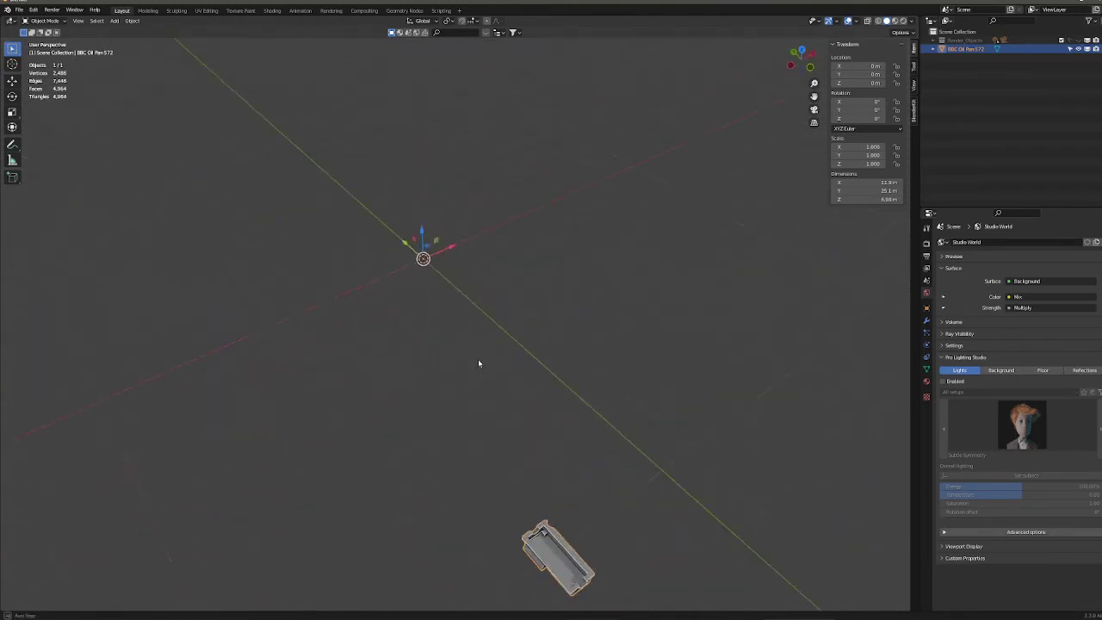
drag(478, 363, 649, 234)
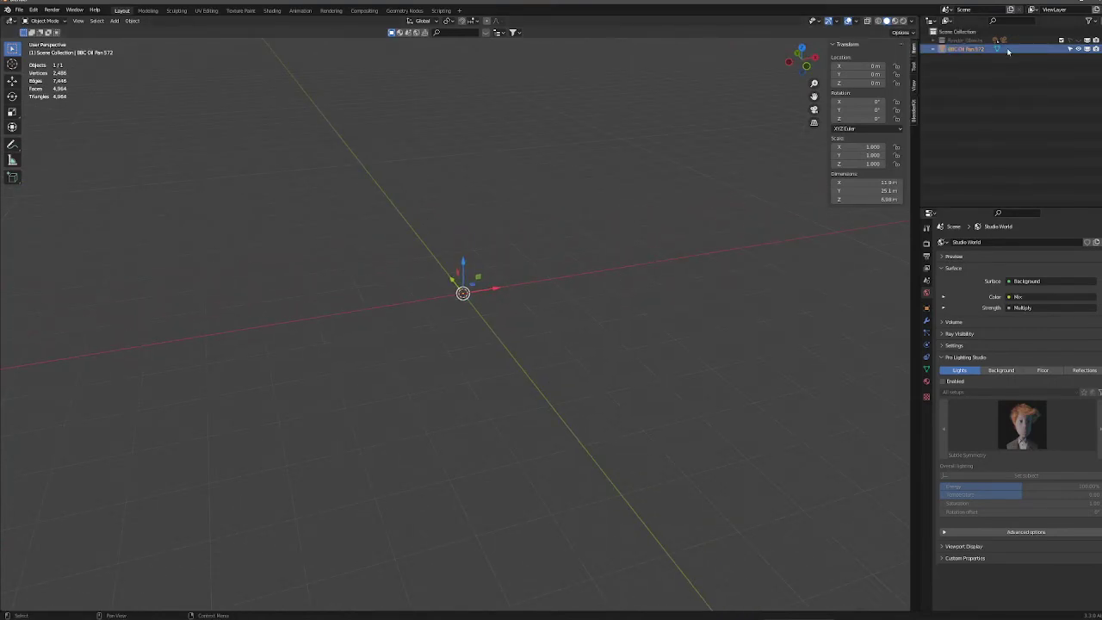
Step: Reset the oil pan's origin to its volume-based centre of mass via the viewport menu
right_click(964, 48)
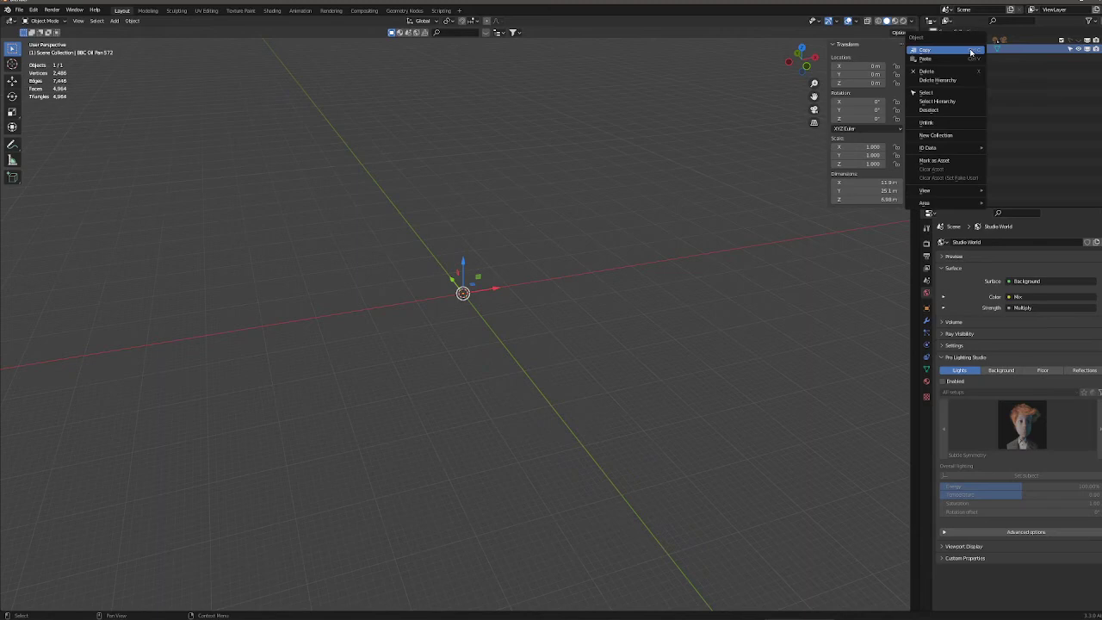
right_click(461, 292)
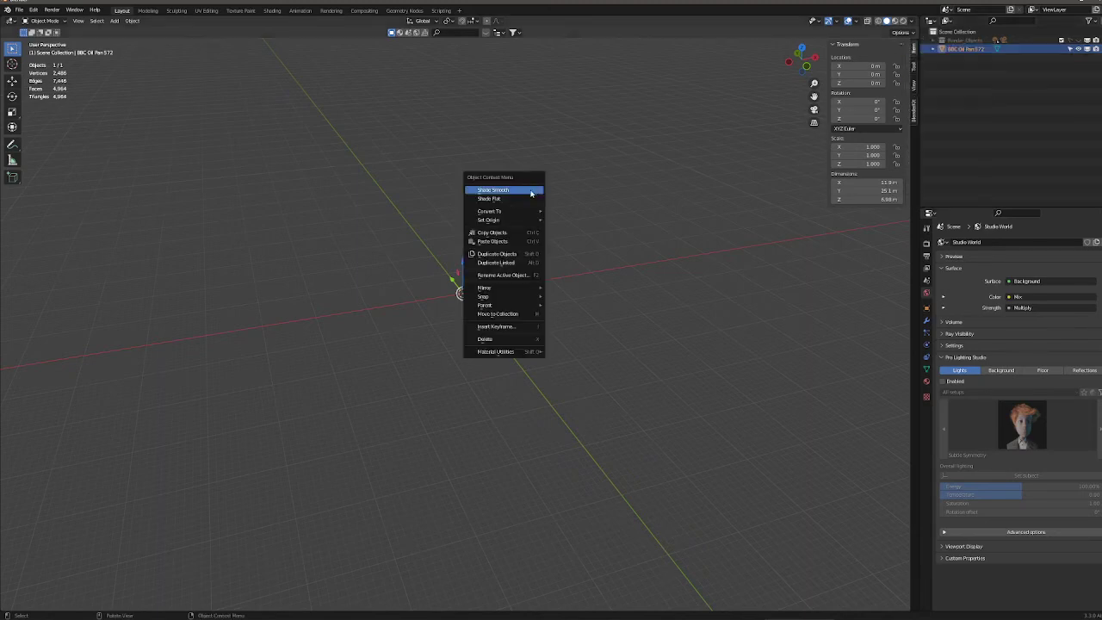
mouse_move(488, 220)
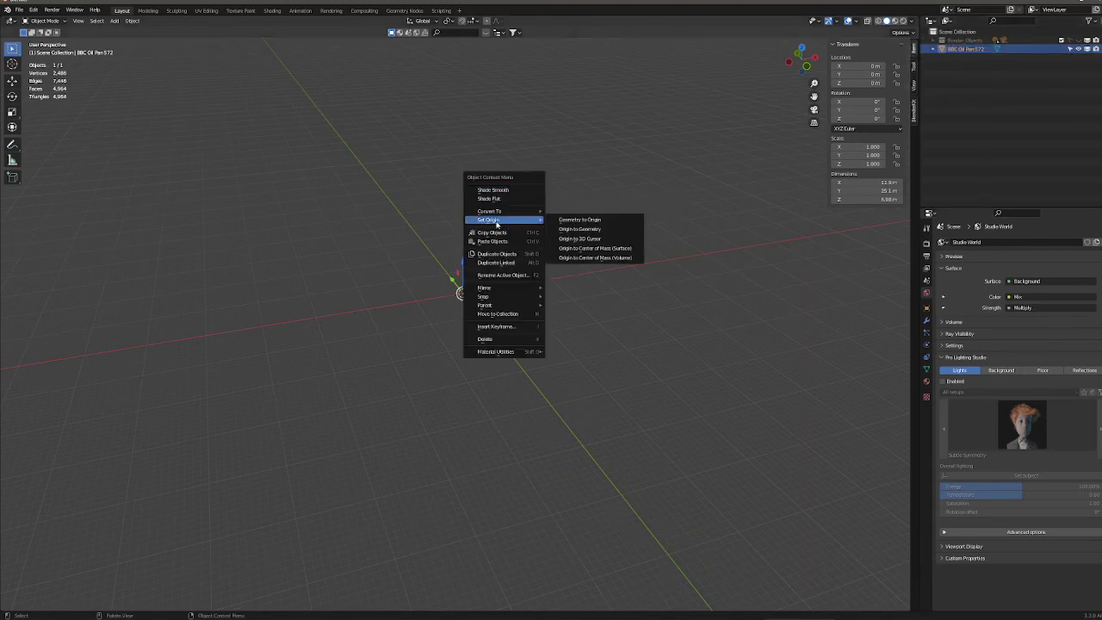
mouse_move(594, 248)
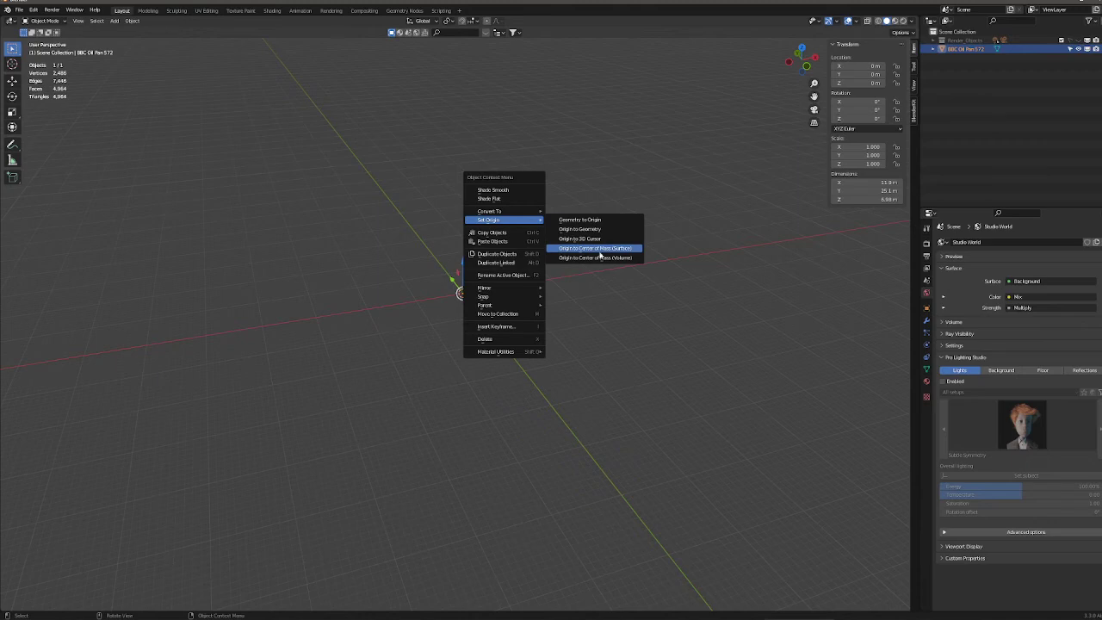
mouse_move(627, 251)
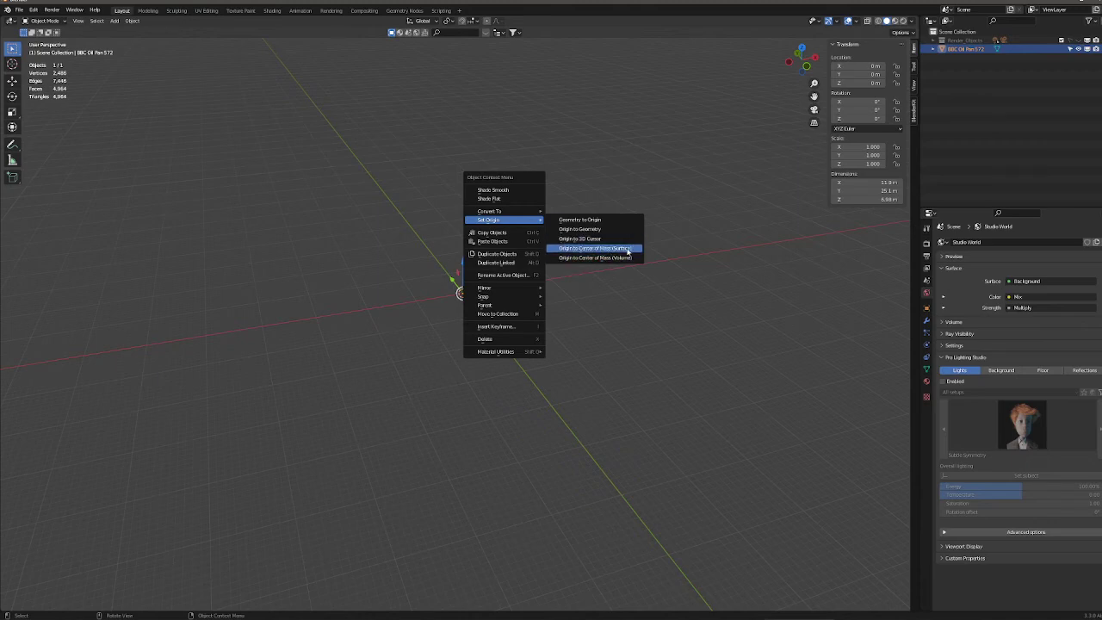
mouse_move(594, 258)
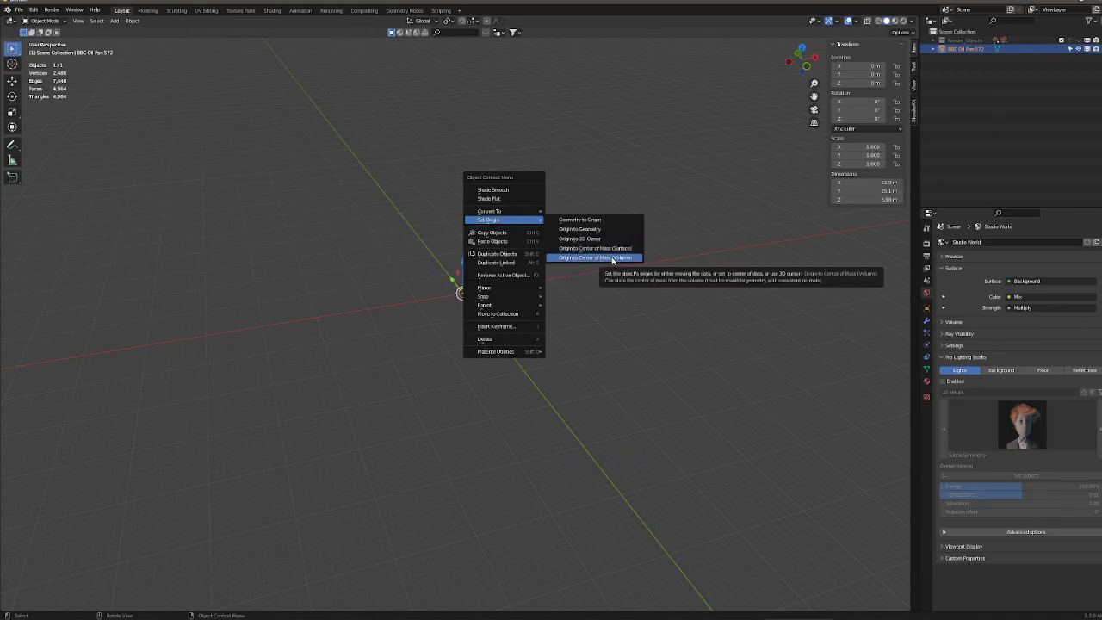
click(596, 258)
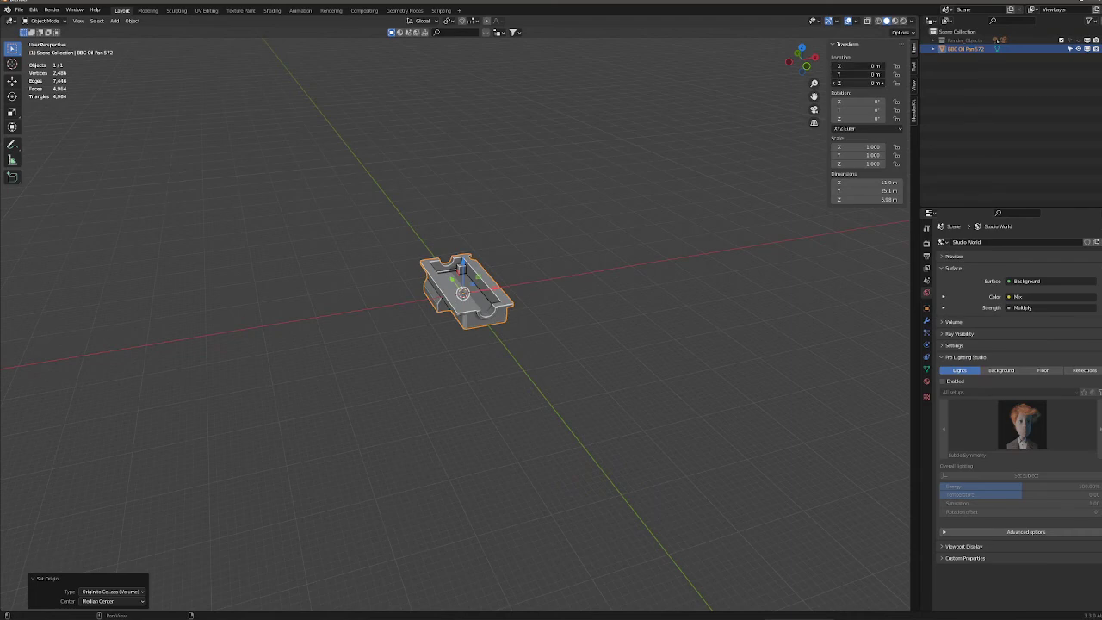
Step: Zero the oil pan's Location X, Y and Z so it sits at the world origin, checking by orbiting
click(857, 83)
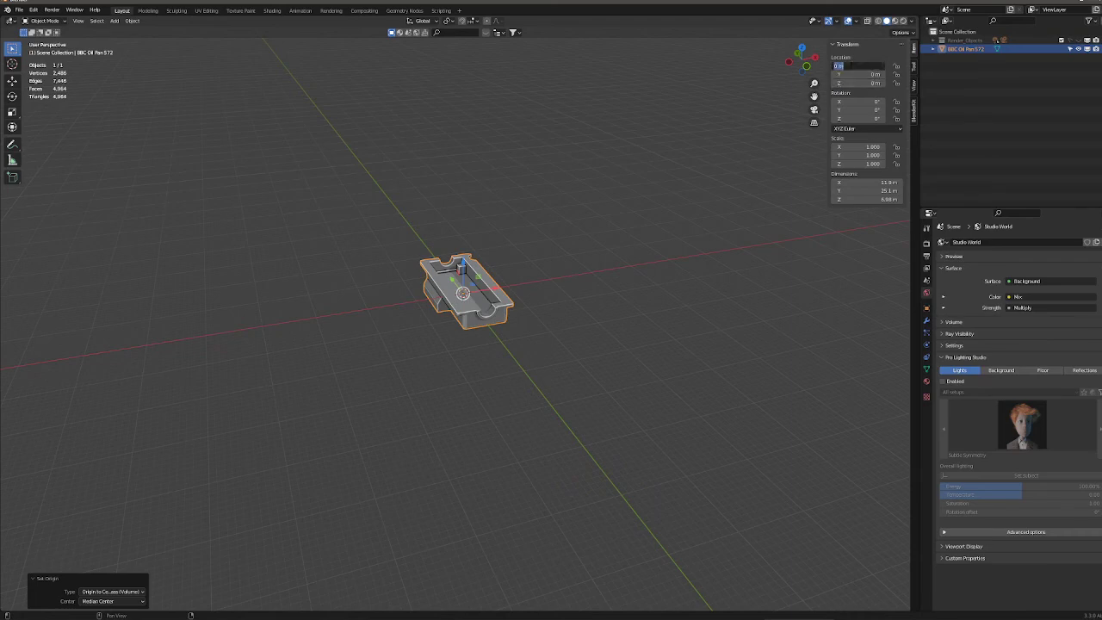
click(857, 82)
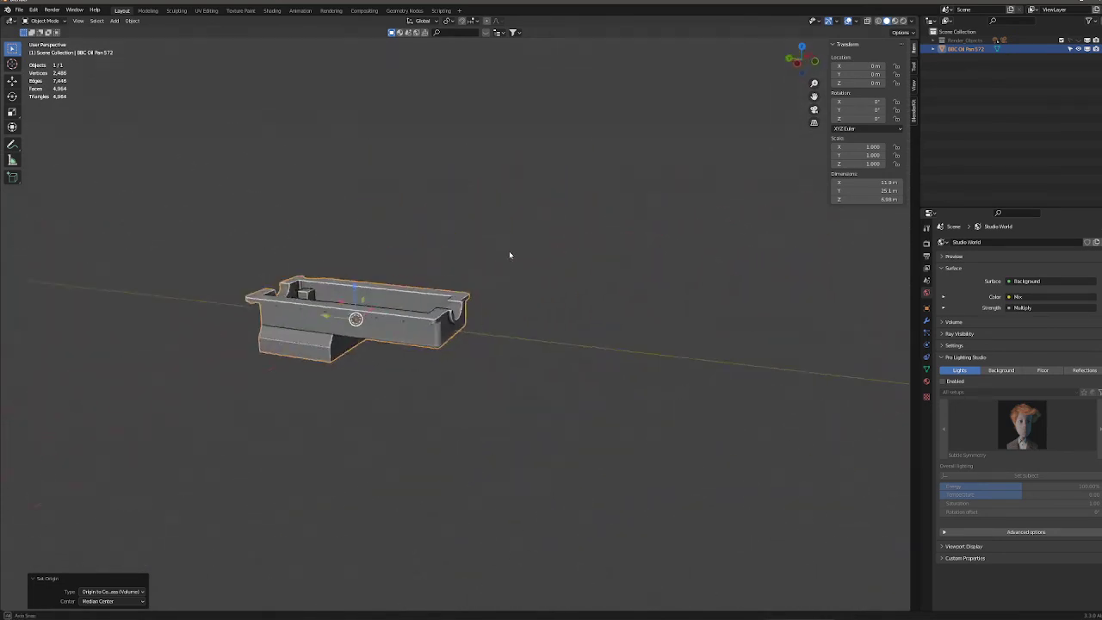
drag(510, 255, 546, 310)
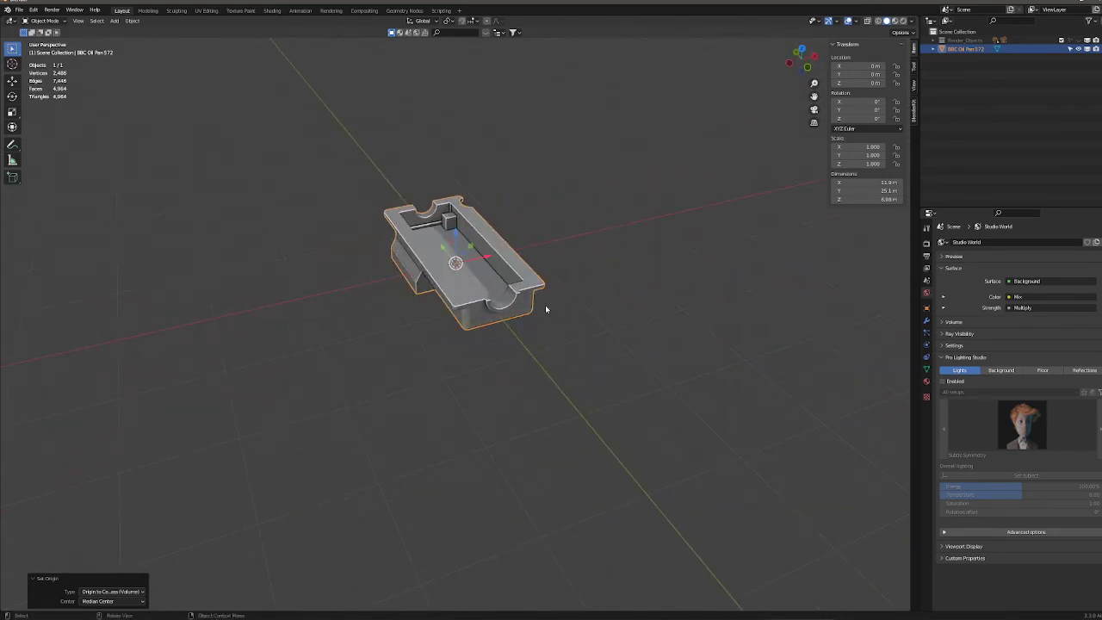